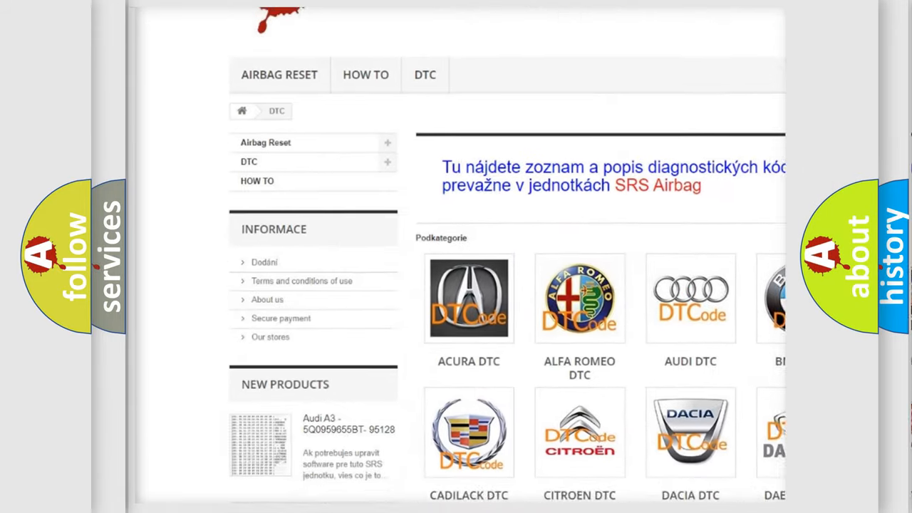
scroll(down, 3)
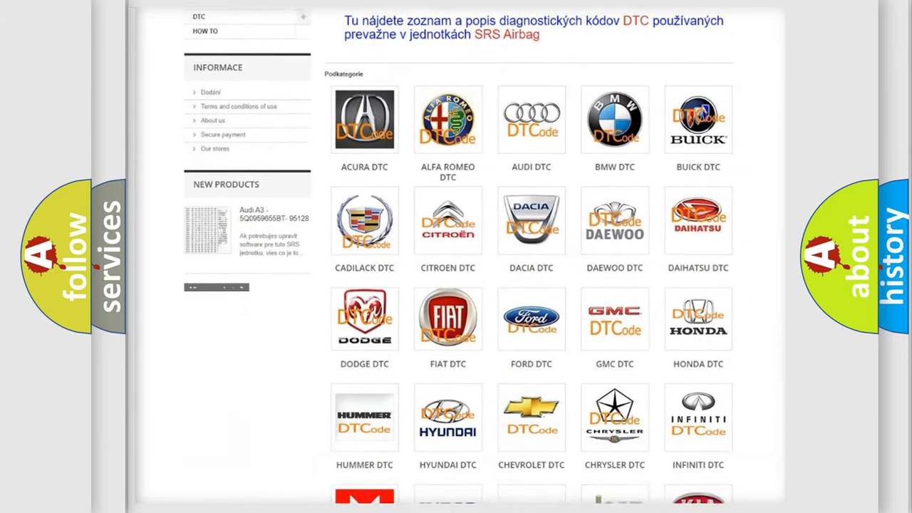
scroll(down, 3)
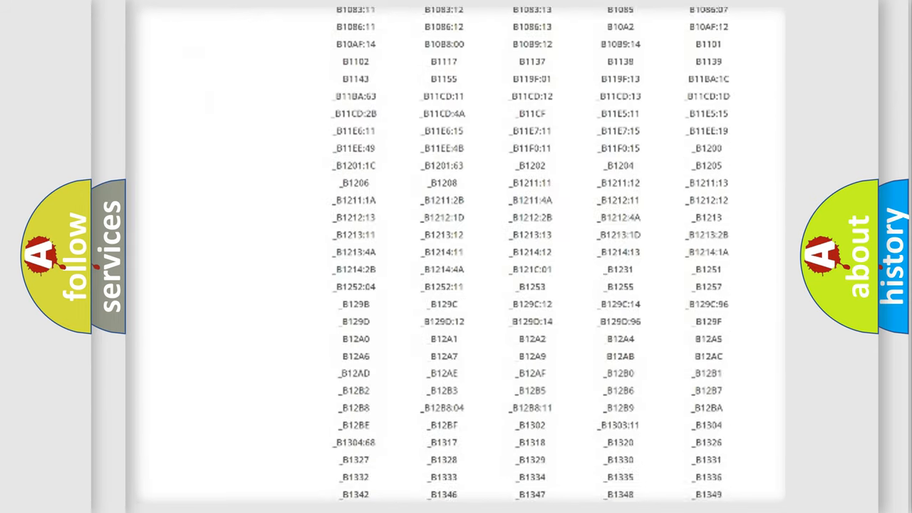
scroll(down, 3)
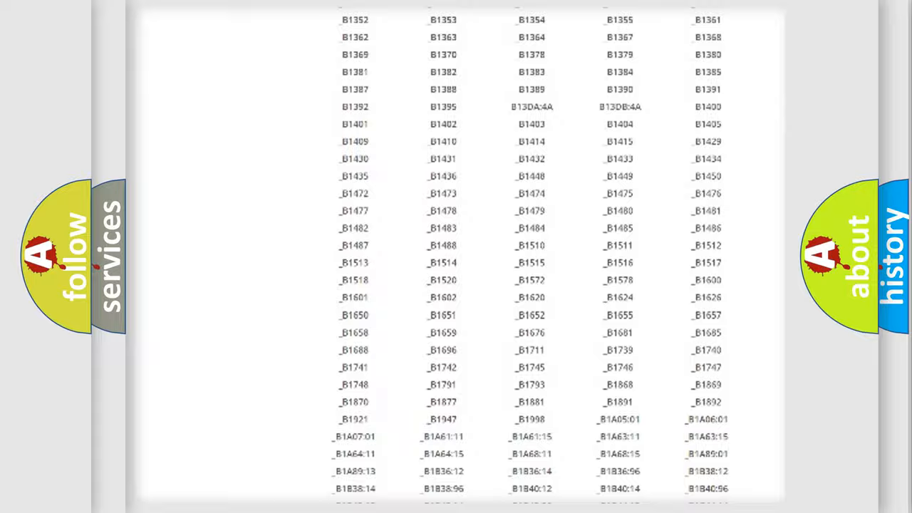